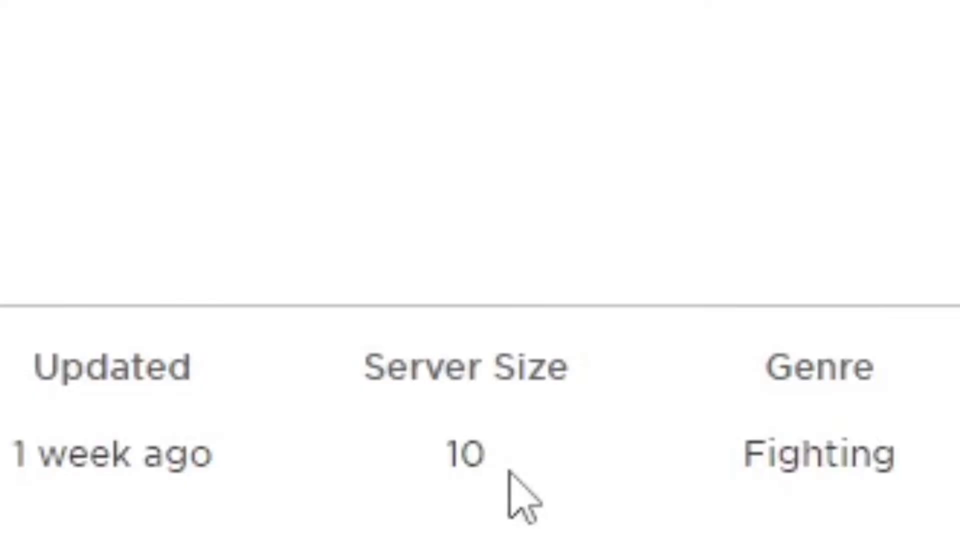
- Bring up the owner options menu for Fight for Syrup! from its game page
{"action": "scroll", "scroll_direction": "up", "scroll_amount": 3}
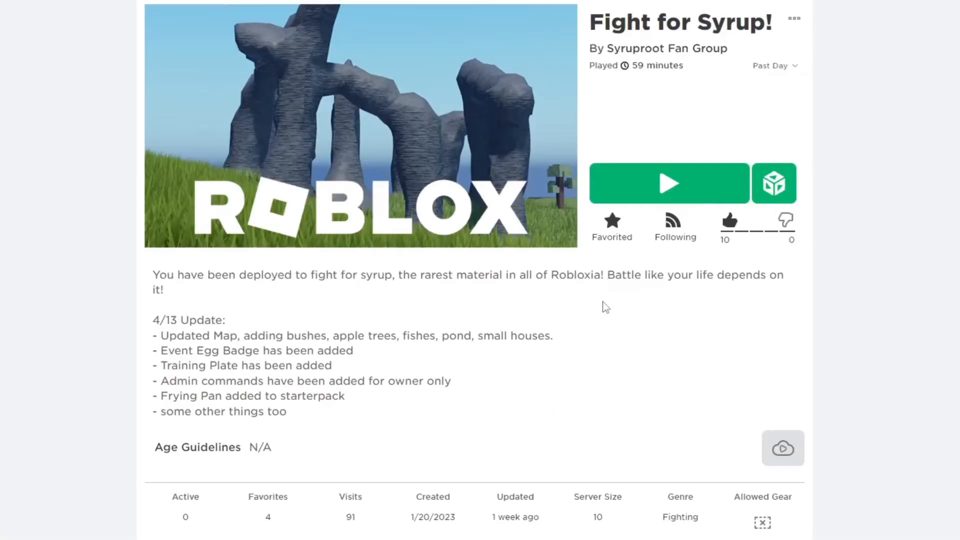
{"action": "mouse_move", "coordinate": [628, 314]}
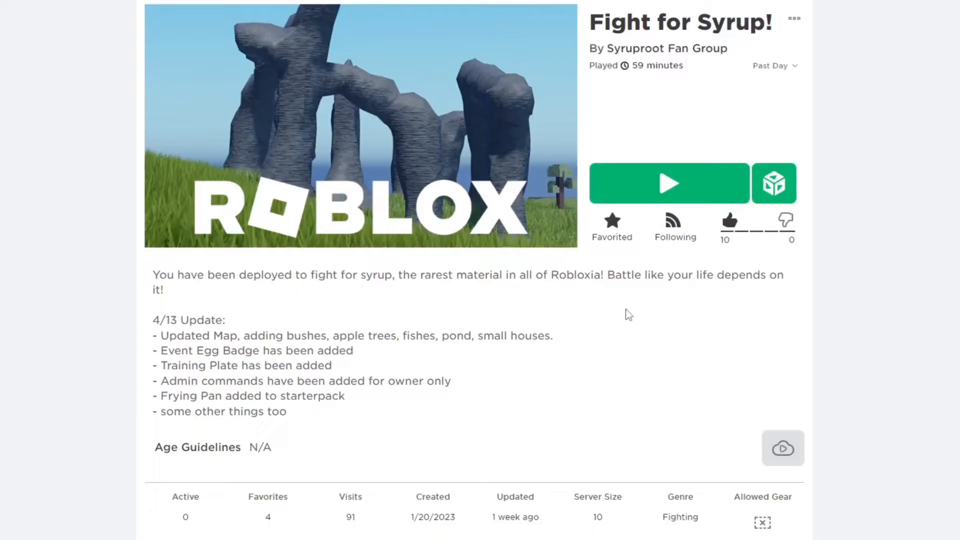
{"action": "mouse_move", "coordinate": [814, 60]}
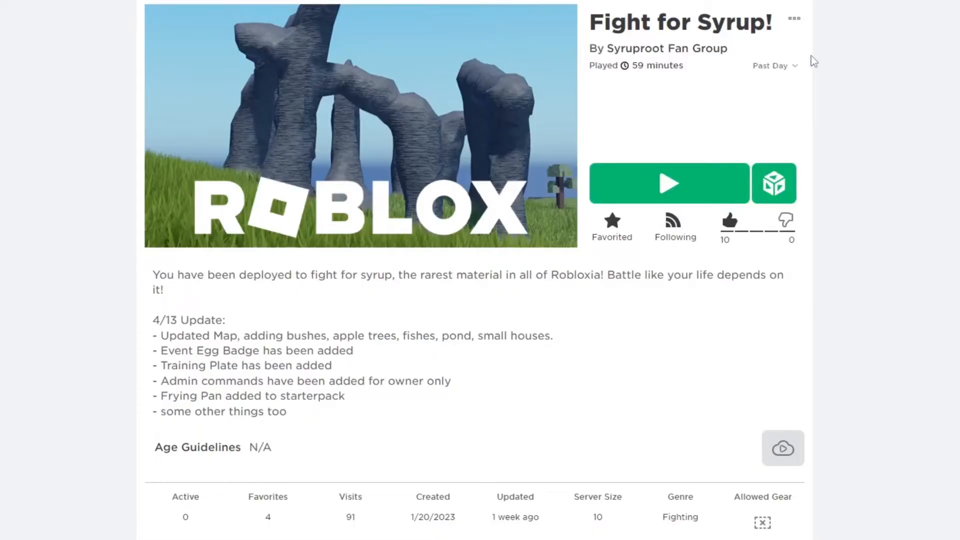
{"action": "left_click", "coordinate": [794, 18]}
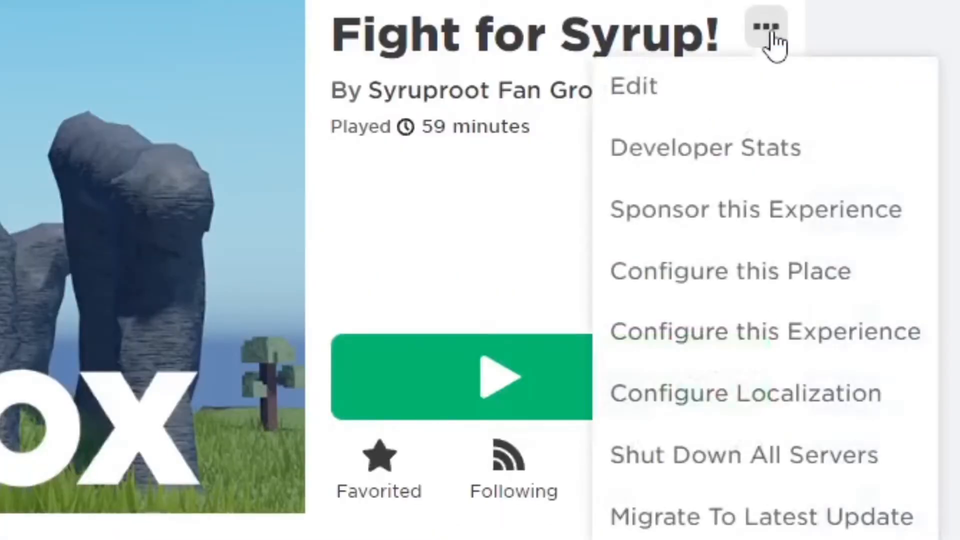
{"action": "mouse_move", "coordinate": [778, 378]}
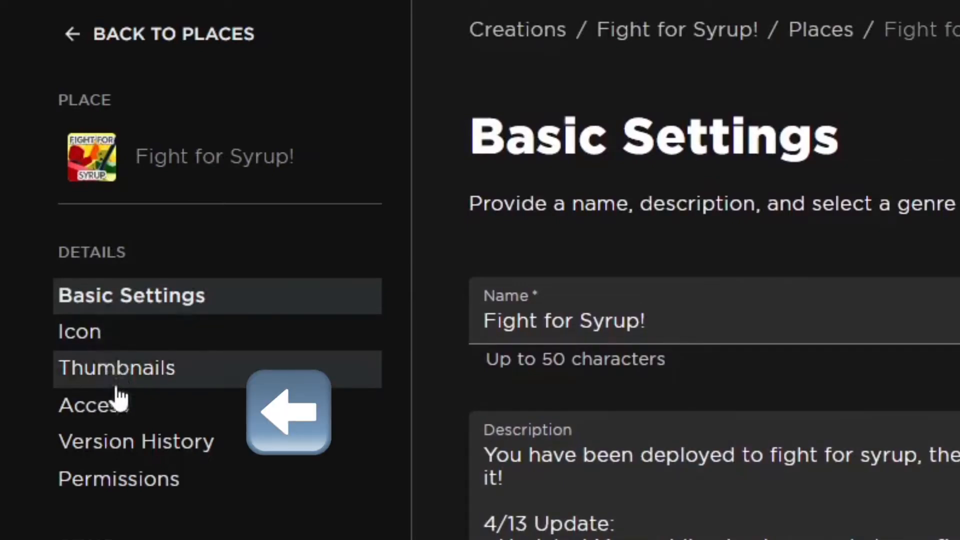
- Show the Access settings, where Maximum Visitor Count reads 10
{"action": "left_click", "coordinate": [94, 405]}
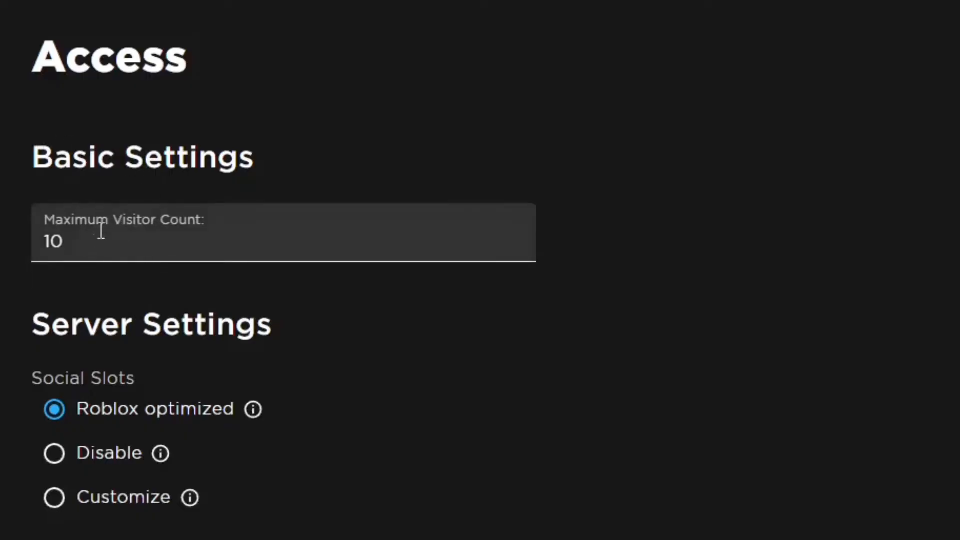
{"action": "mouse_move", "coordinate": [133, 241]}
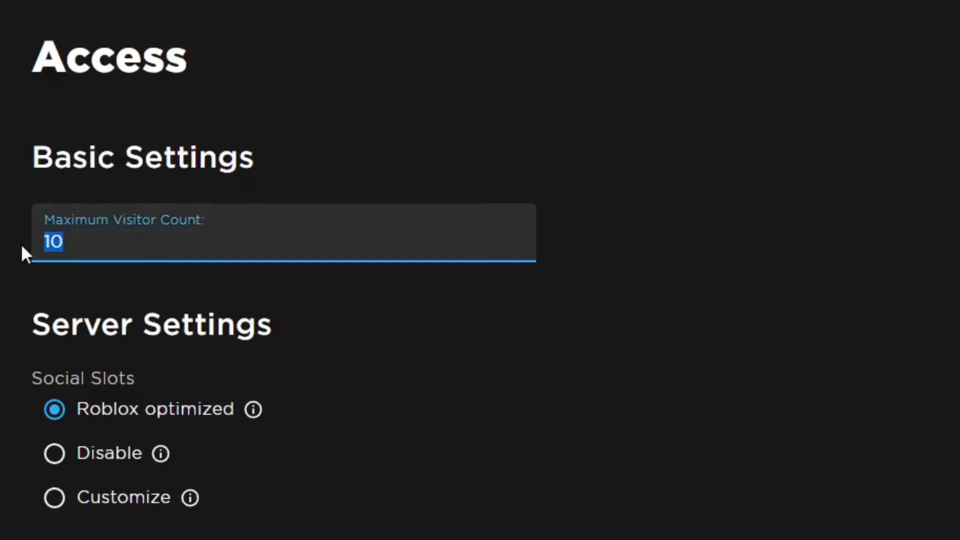
- Try a Maximum Visitor Count of 1000, hit the limit error, then settle on 200
{"action": "left_click", "coordinate": [164, 249]}
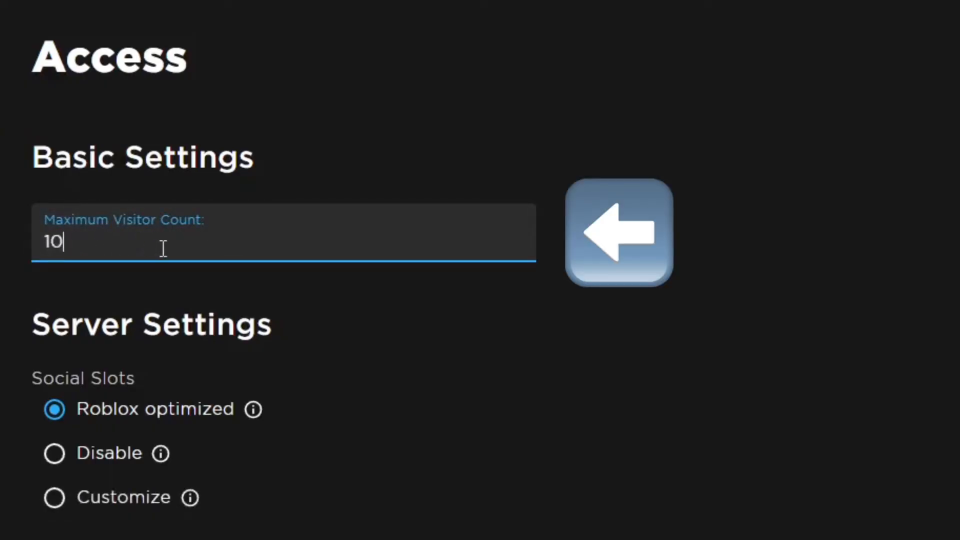
{"action": "type", "text": "00"}
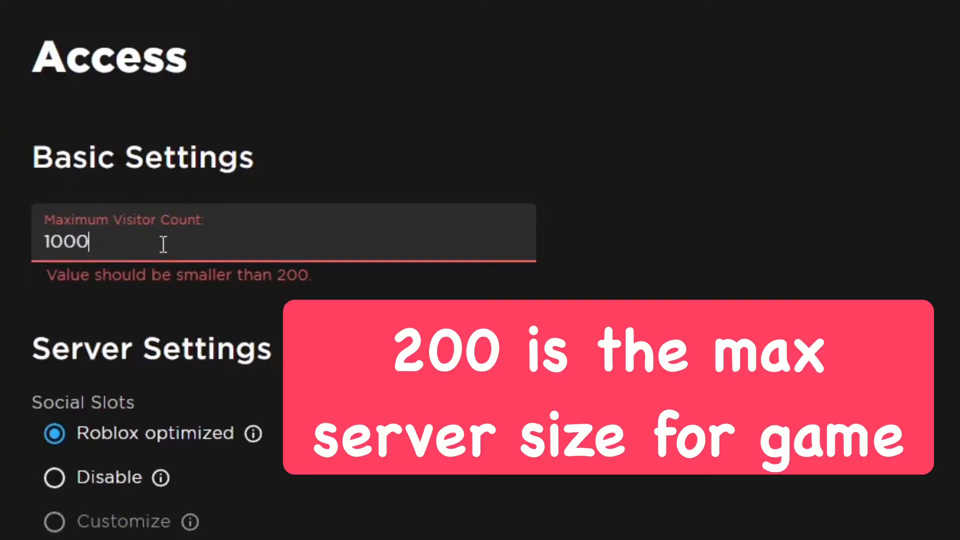
{"action": "type", "text": "2"}
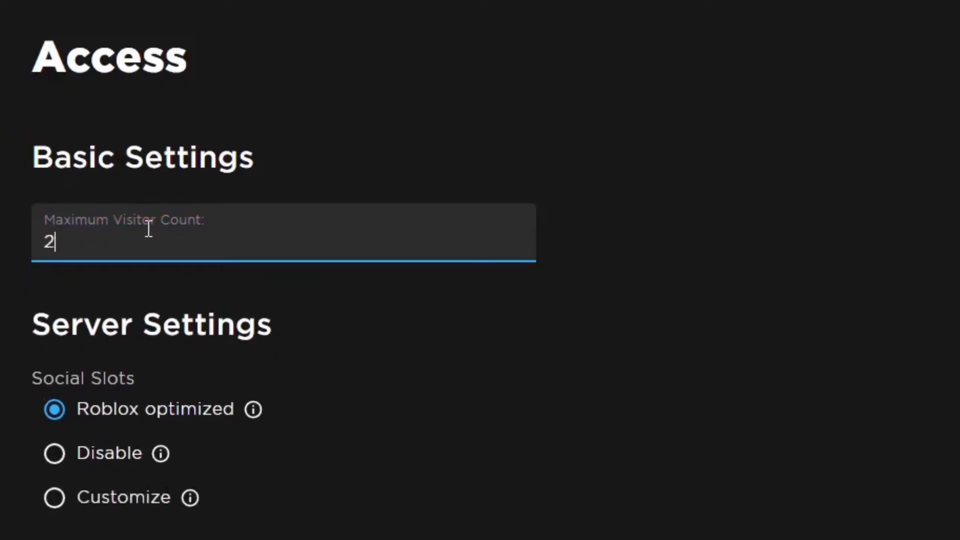
{"action": "type", "text": "00"}
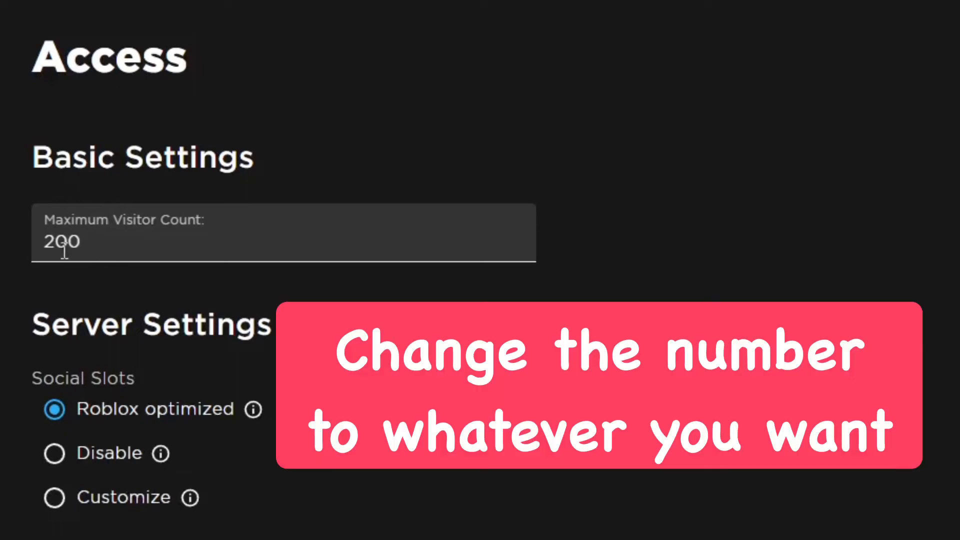
- Replace the Maximum Visitor Count of 200 with 12 players per server
{"action": "triple_click", "coordinate": [61, 242]}
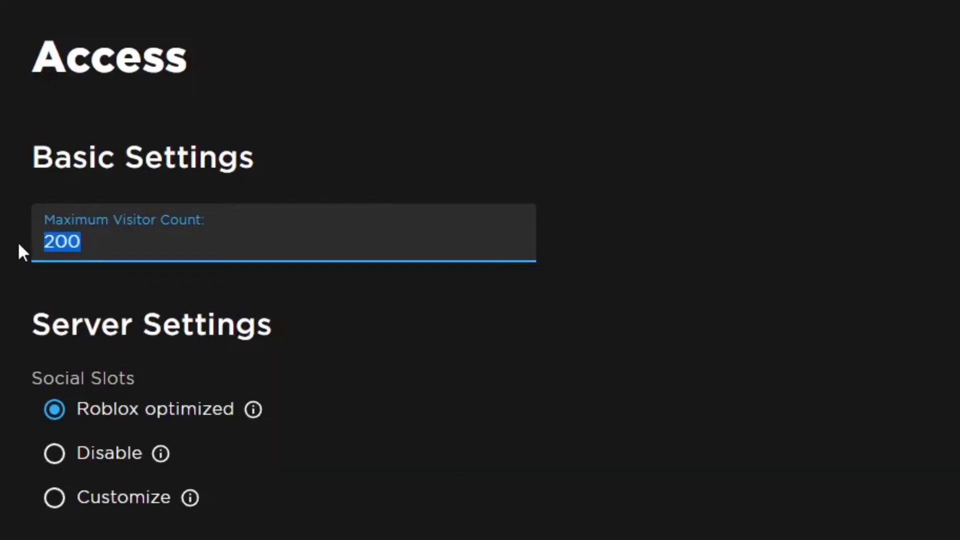
{"action": "type", "text": "12"}
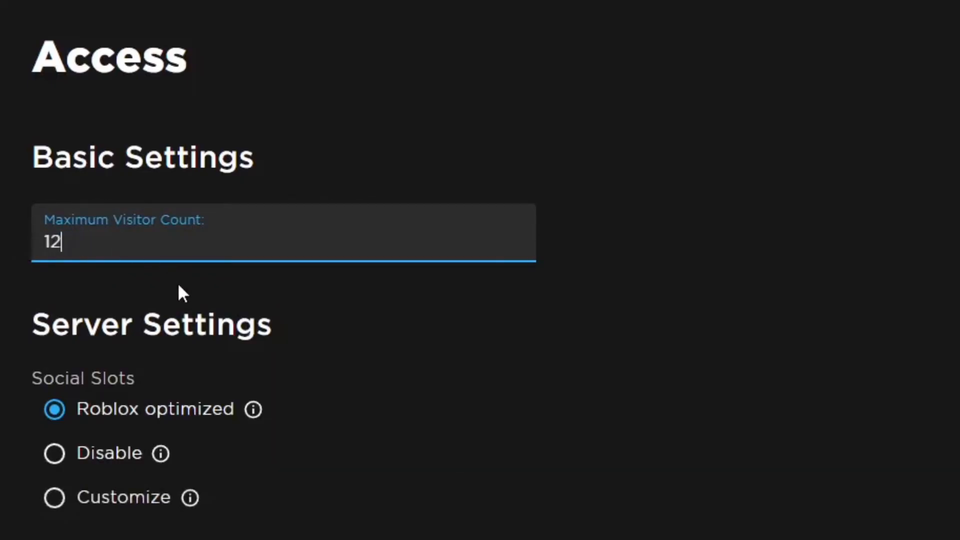